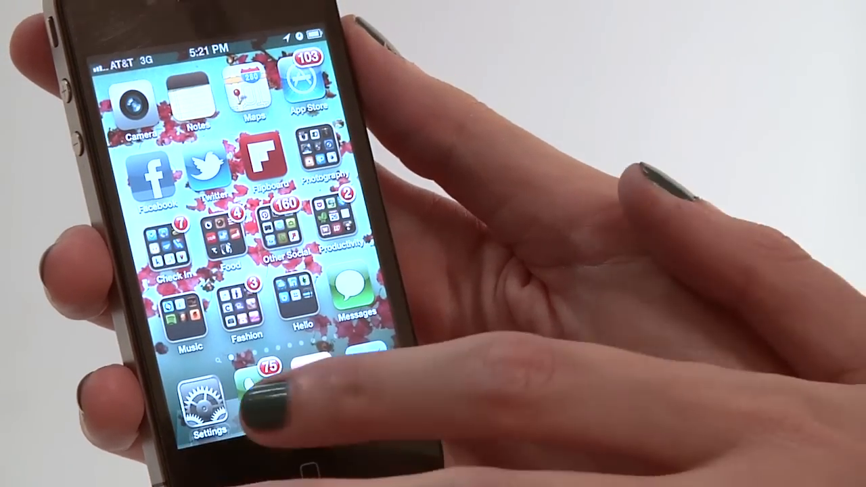
- Open Settings and view the Airplane Mode and Wi-Fi switches, both off
click(209, 403)
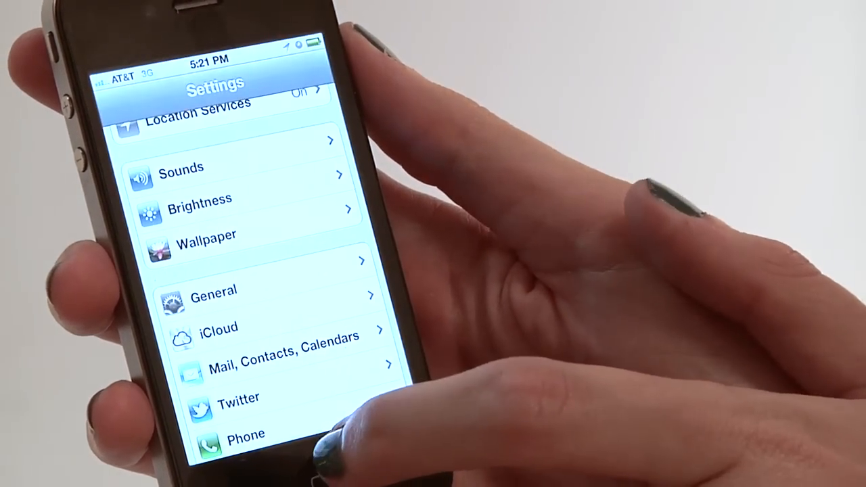
scroll(down, 3)
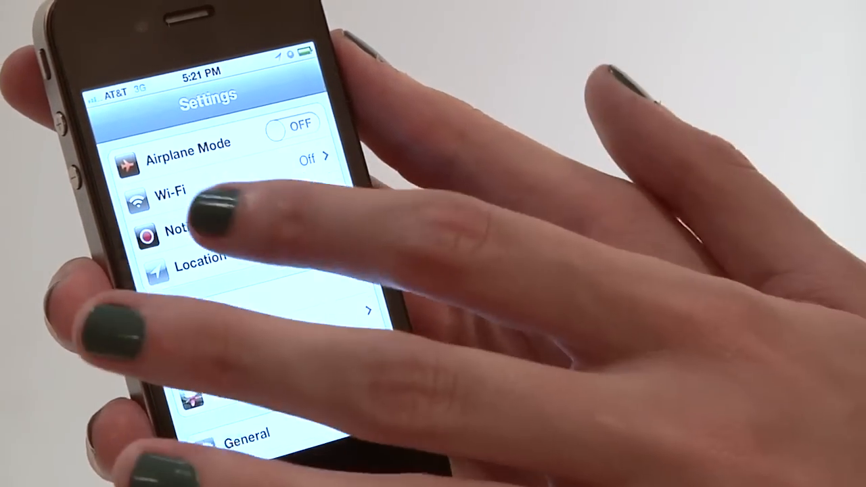
click(169, 200)
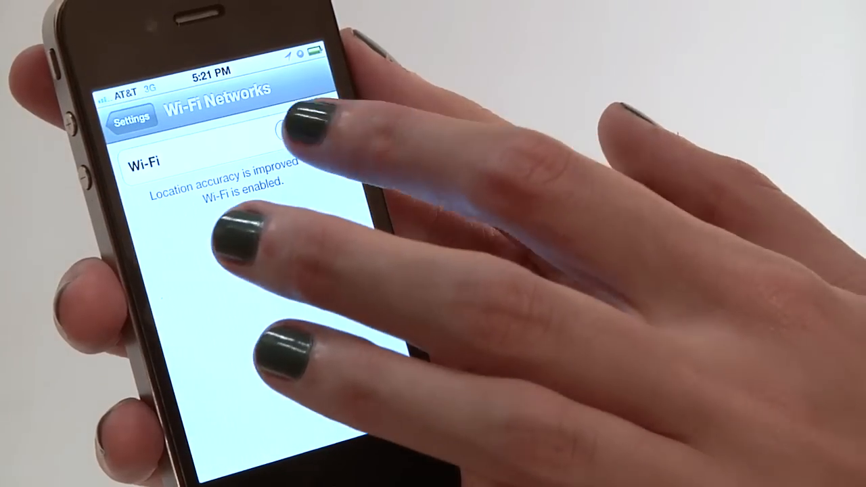
click(308, 122)
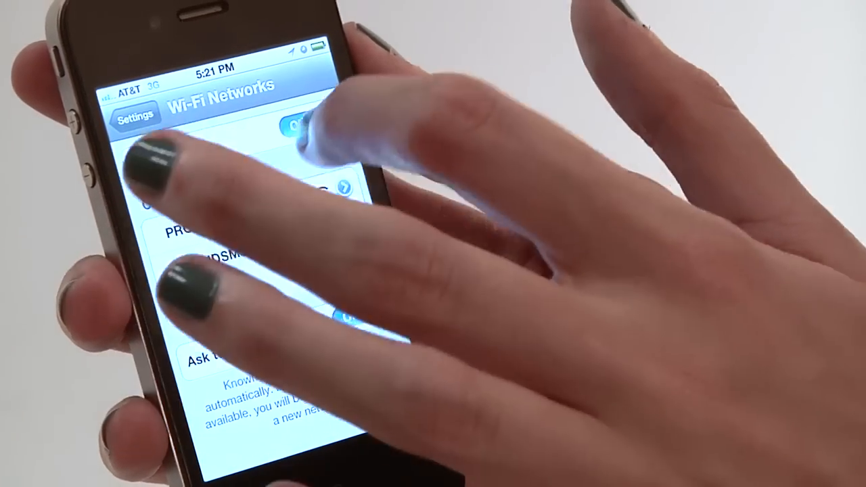
click(305, 125)
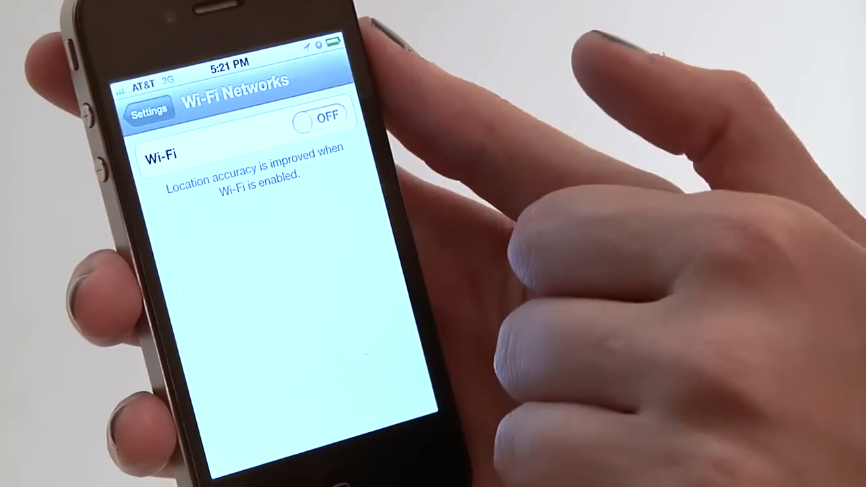
click(149, 109)
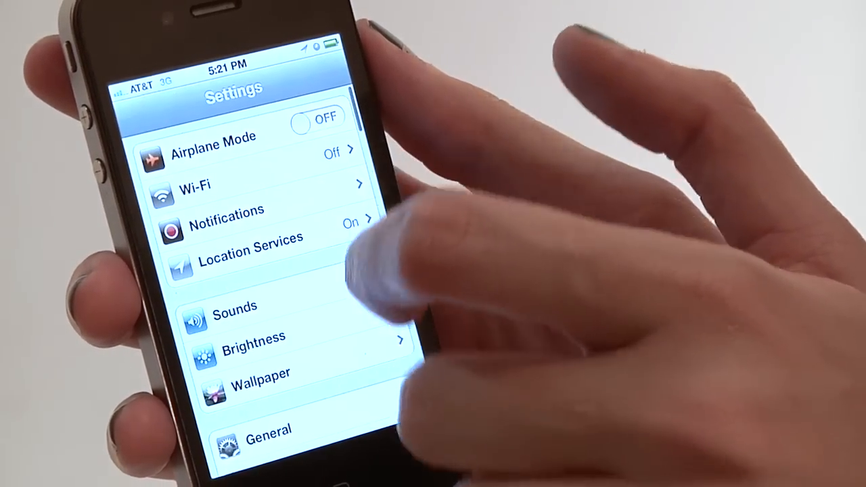
scroll(down, 3)
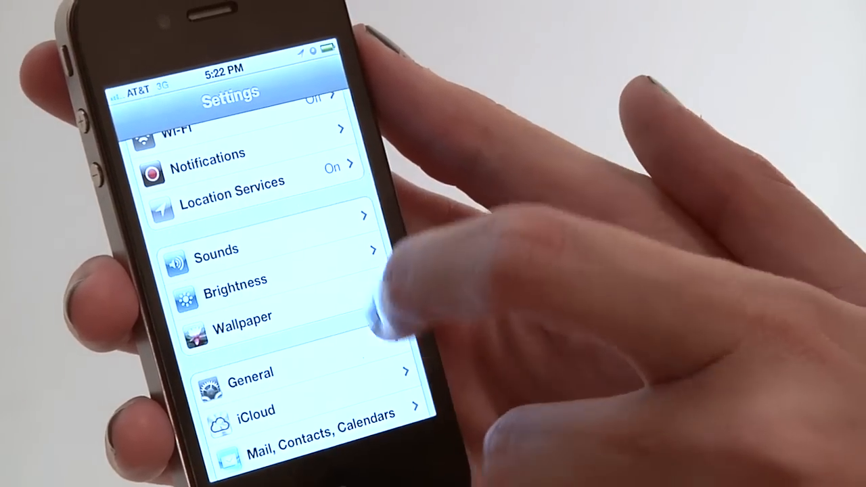
scroll(down, 3)
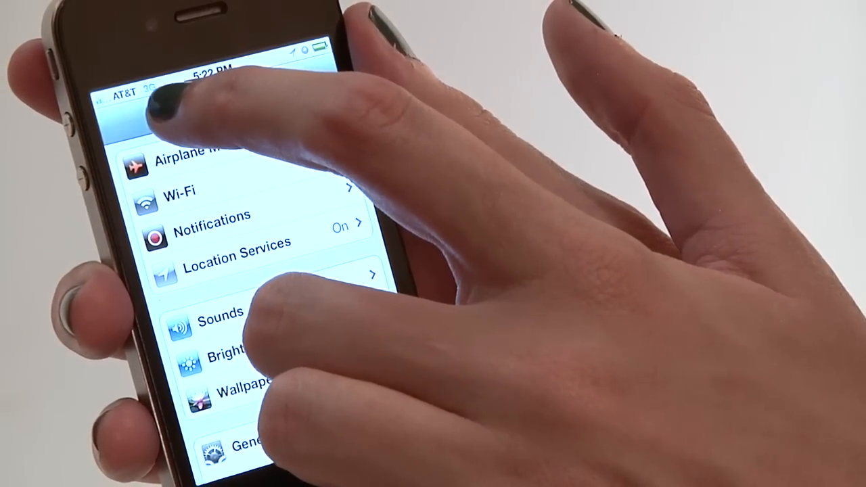
click(189, 190)
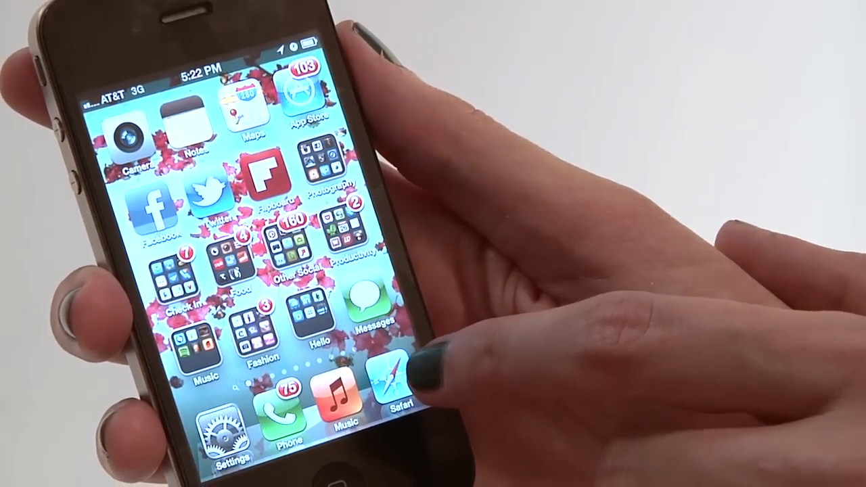
- Launch Safari from the dock onto a blank untitled page
click(398, 389)
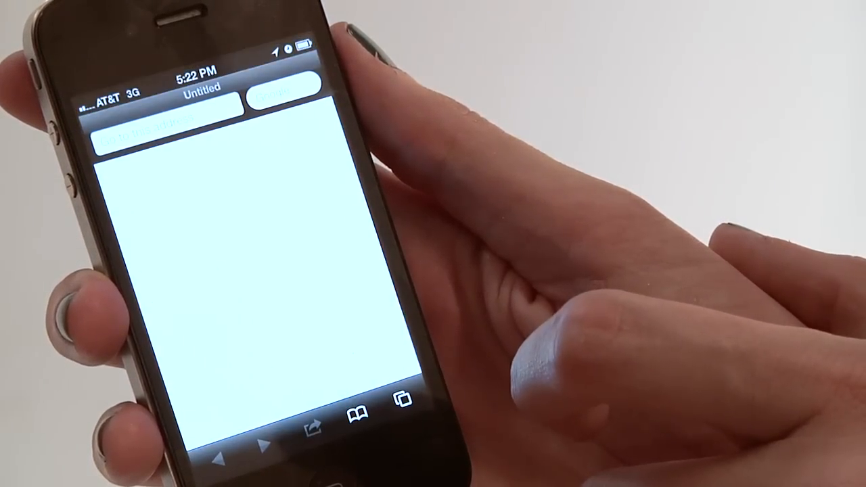